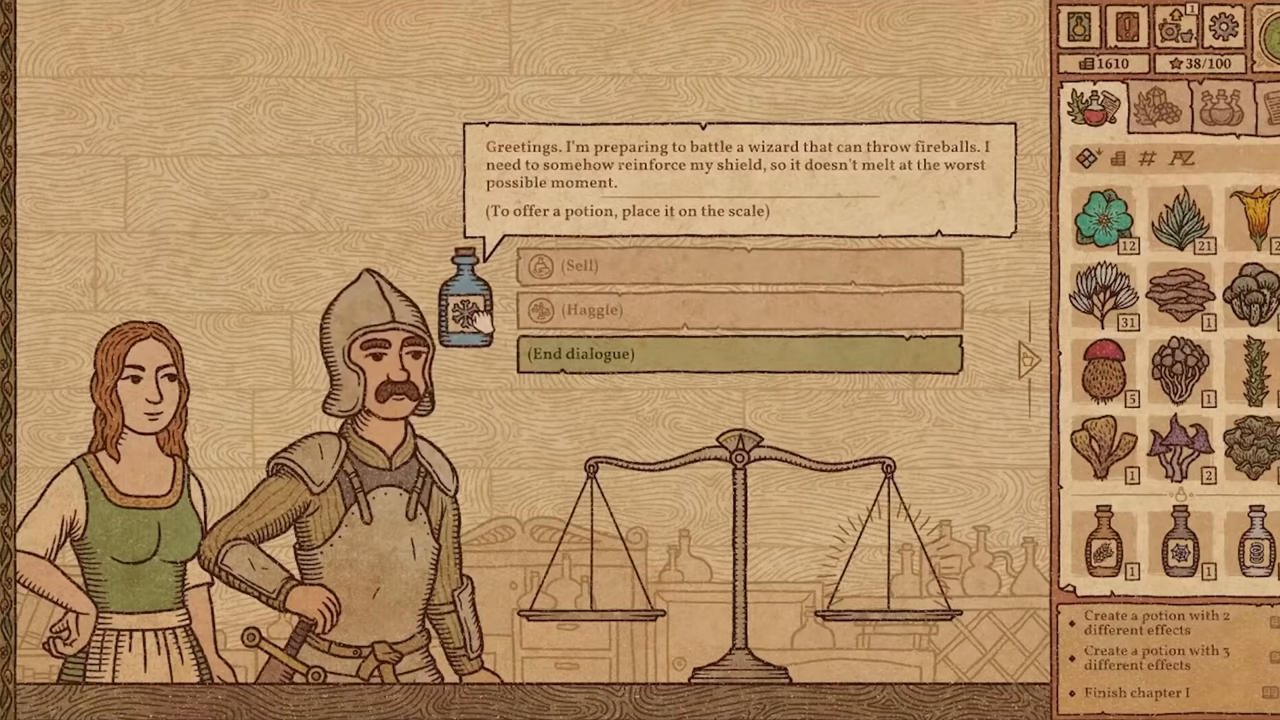
# - Drag the blue potion from inventory toward the scale in front of the knight
pyautogui.moveTo(465, 305); pyautogui.dragTo(675, 355)
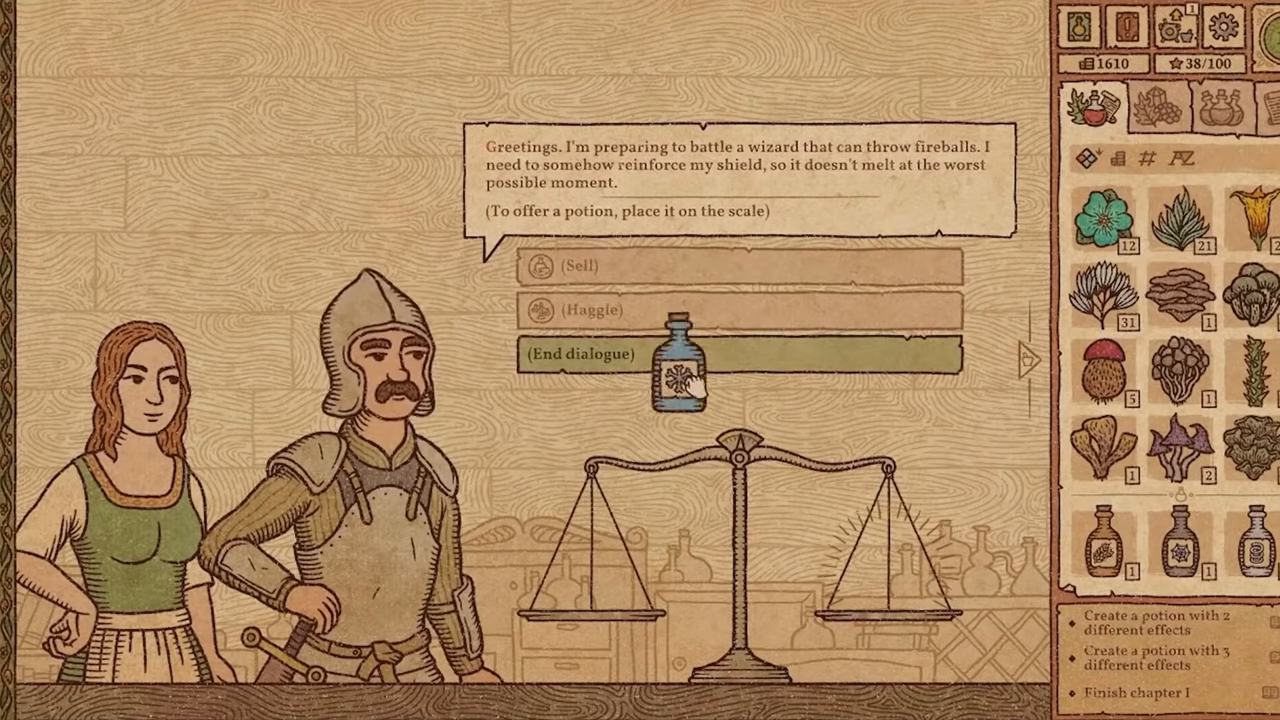